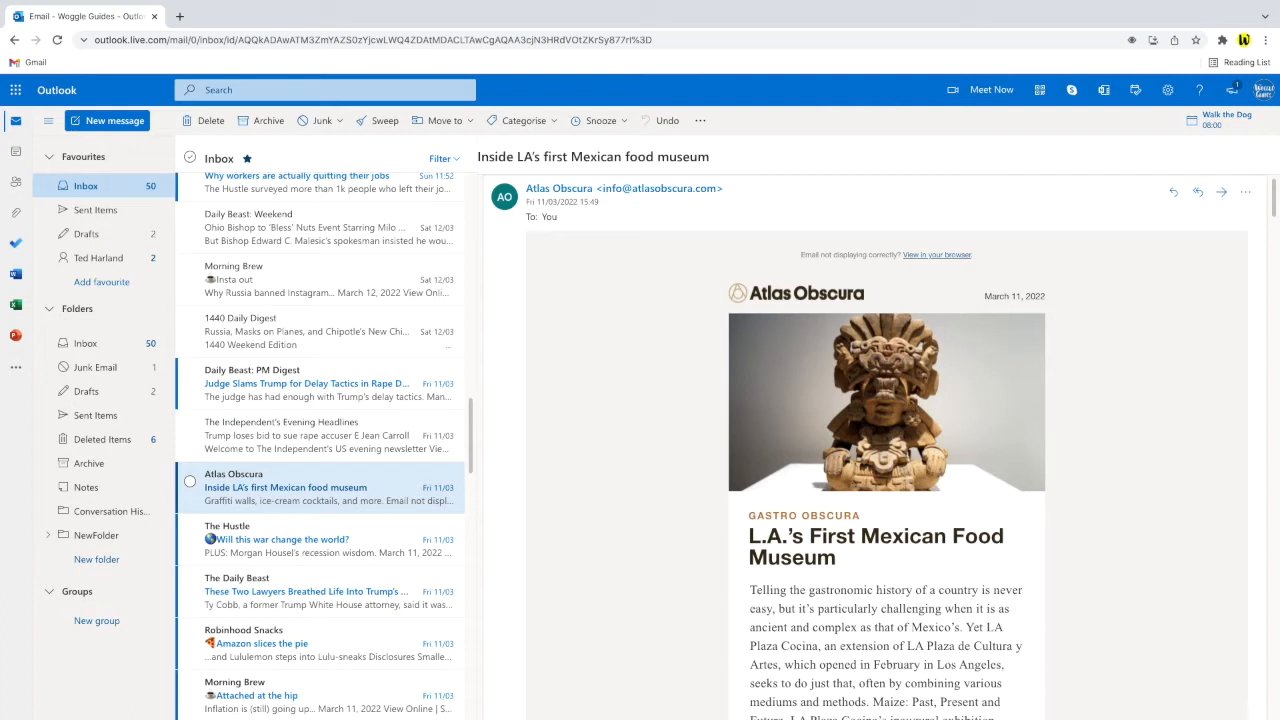
mouse_move(344, 145)
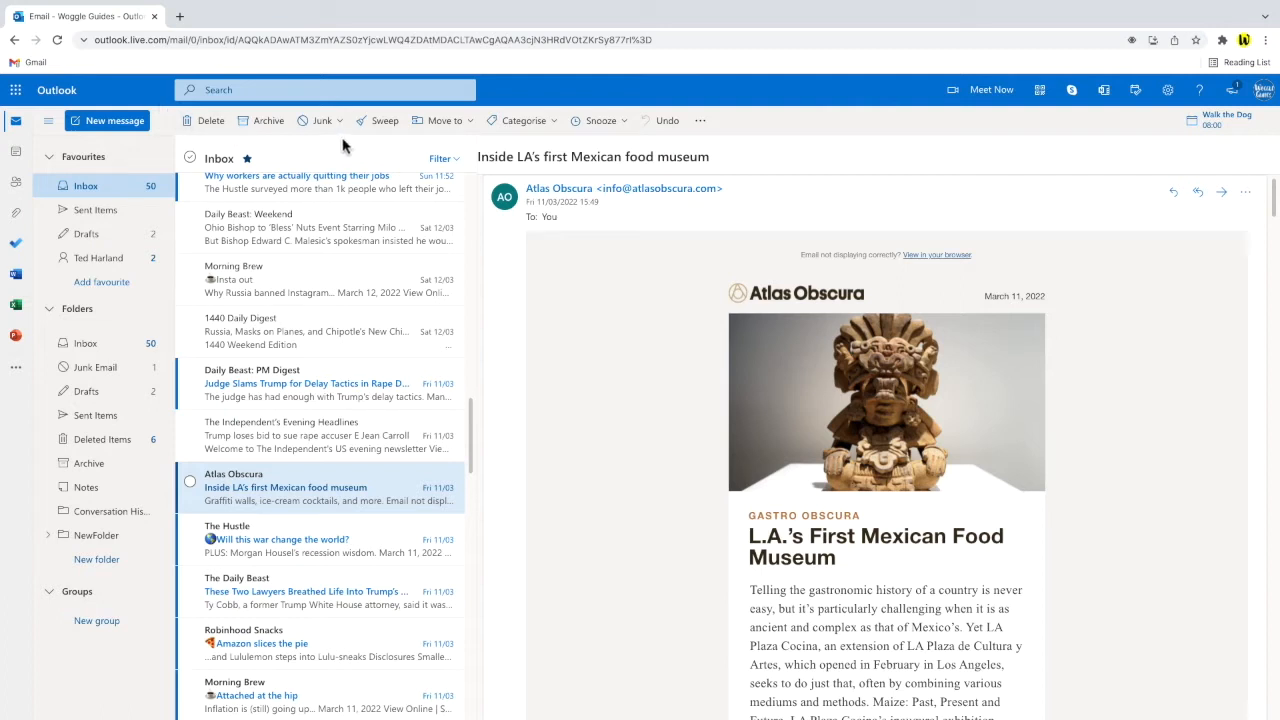
mouse_move(923, 133)
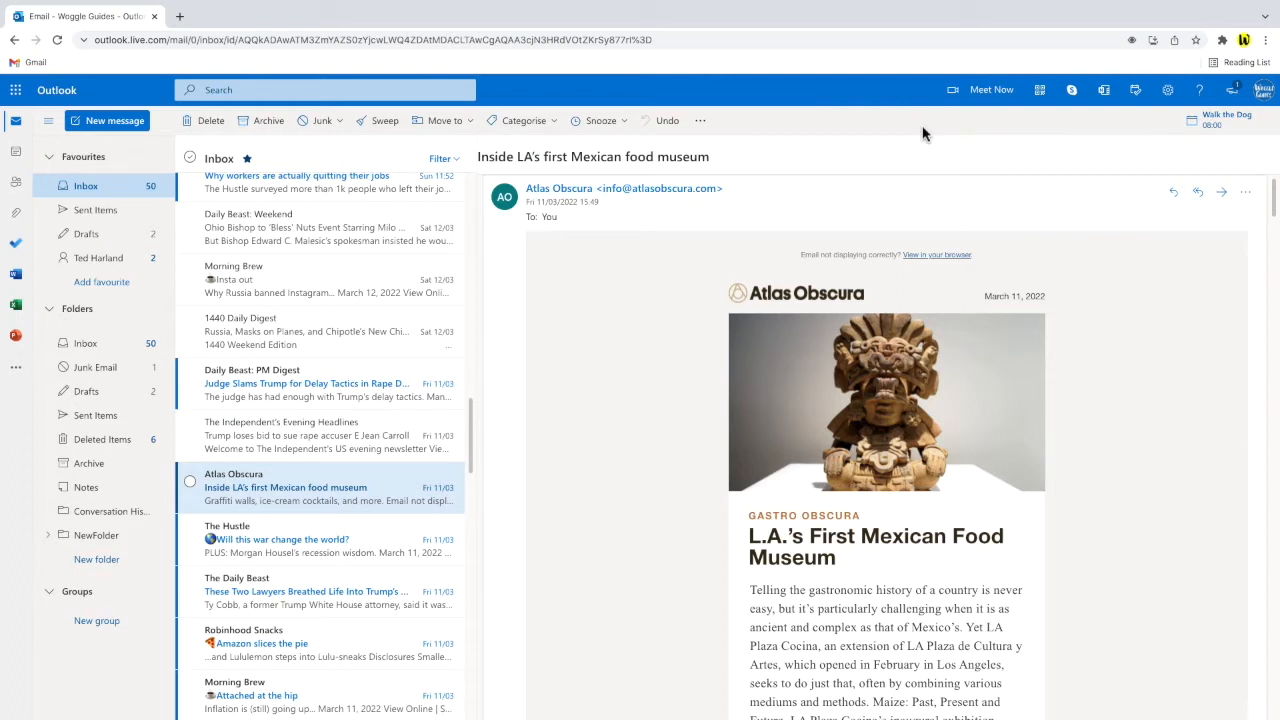
mouse_move(925, 135)
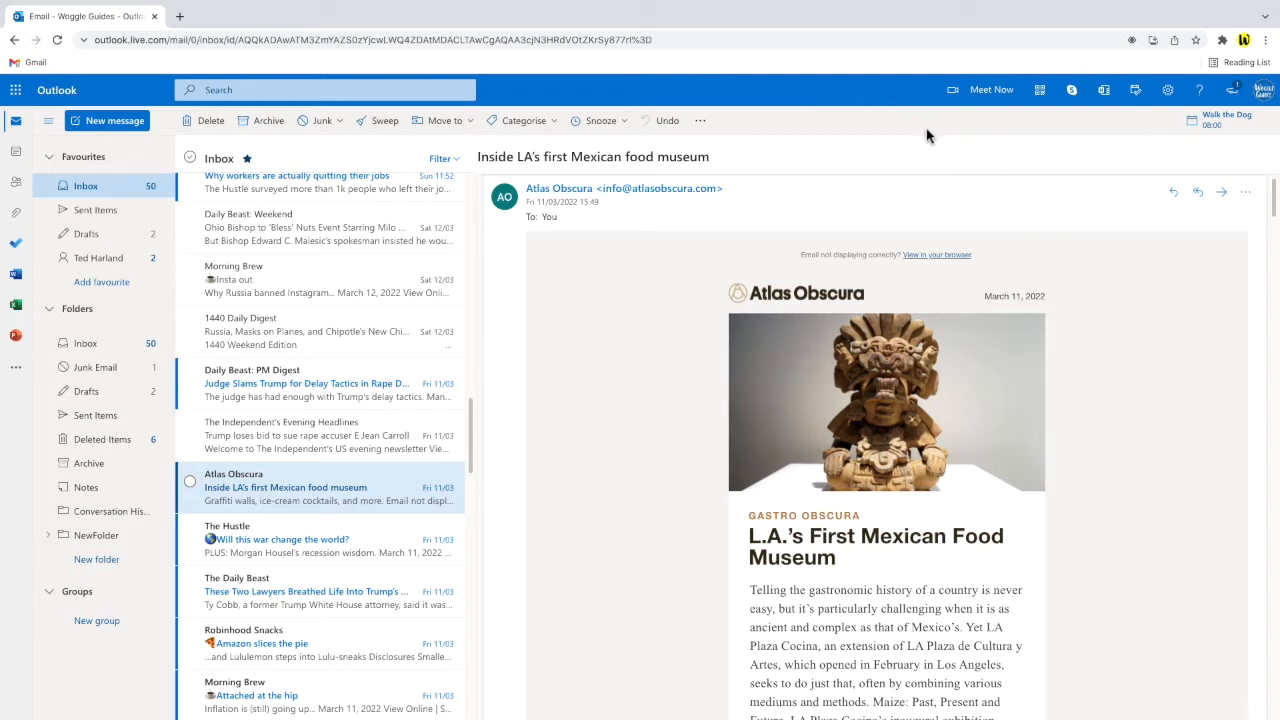
mouse_move(1135, 90)
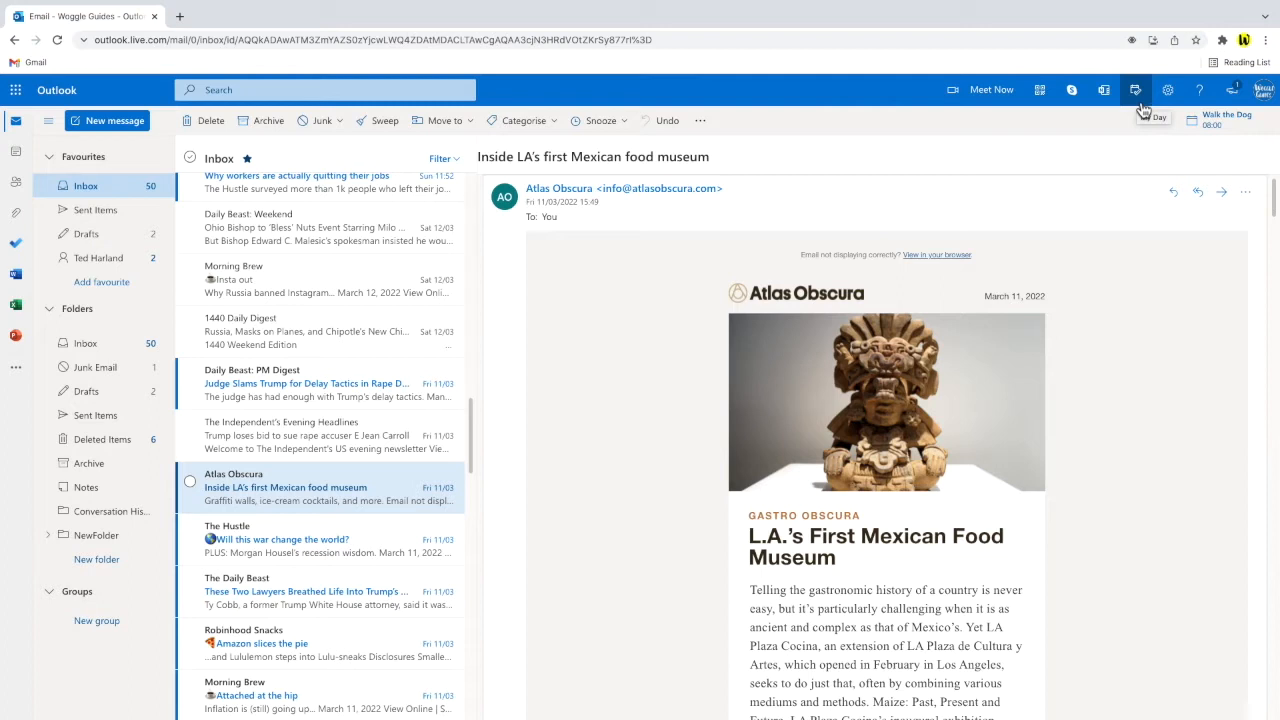
Step: Open the My Day pane to show To Do tasks like Buy milk
click(1135, 90)
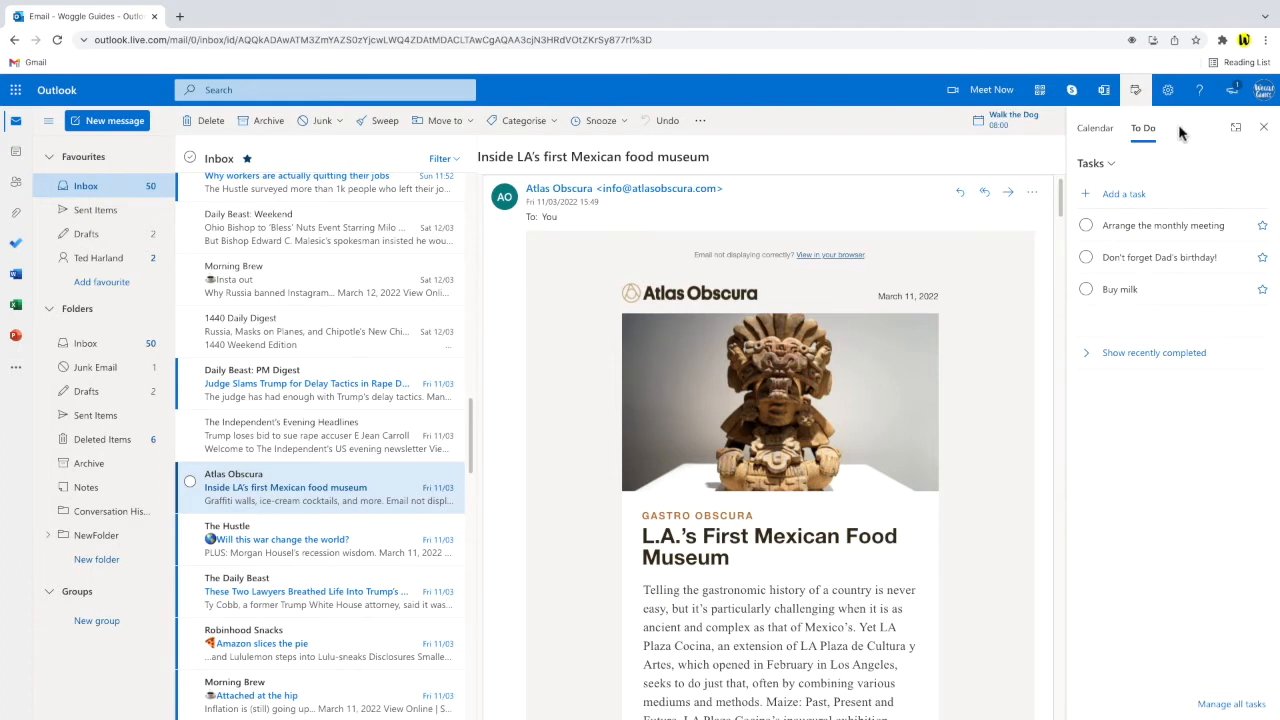
mouse_move(1125, 150)
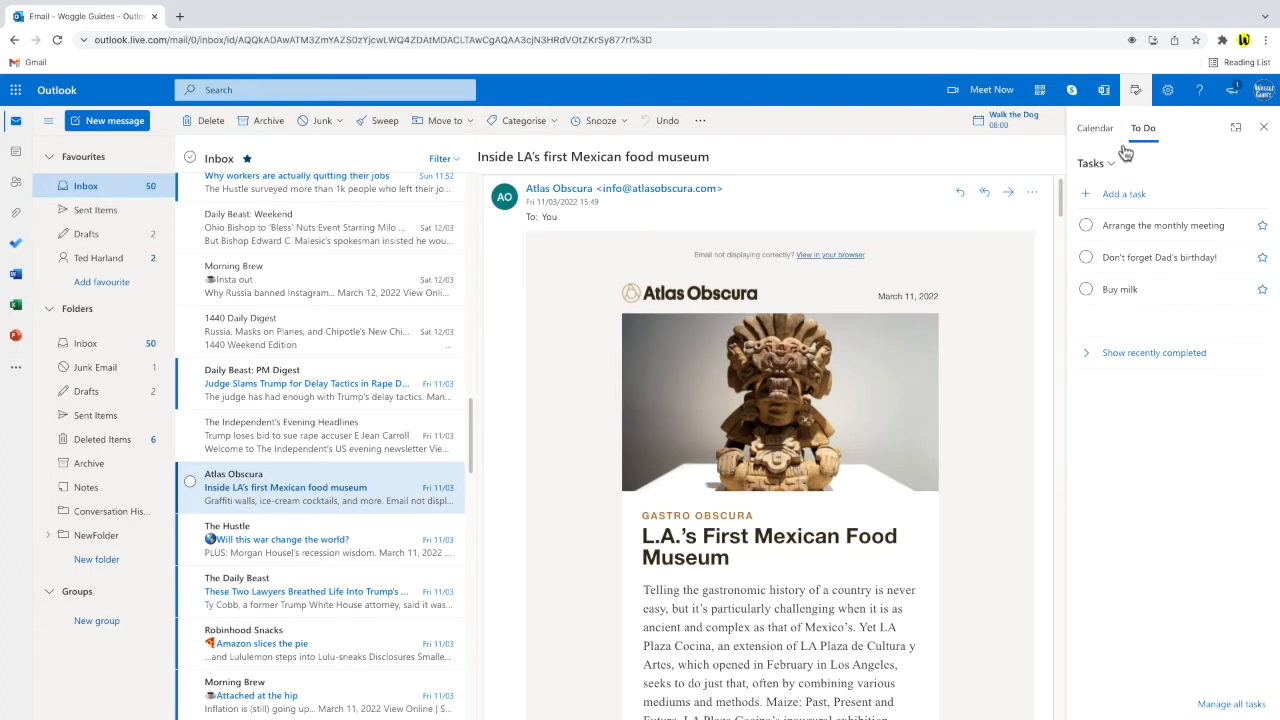
Step: Switch My Day to the Calendar view to add the meeting email as an event
click(1094, 128)
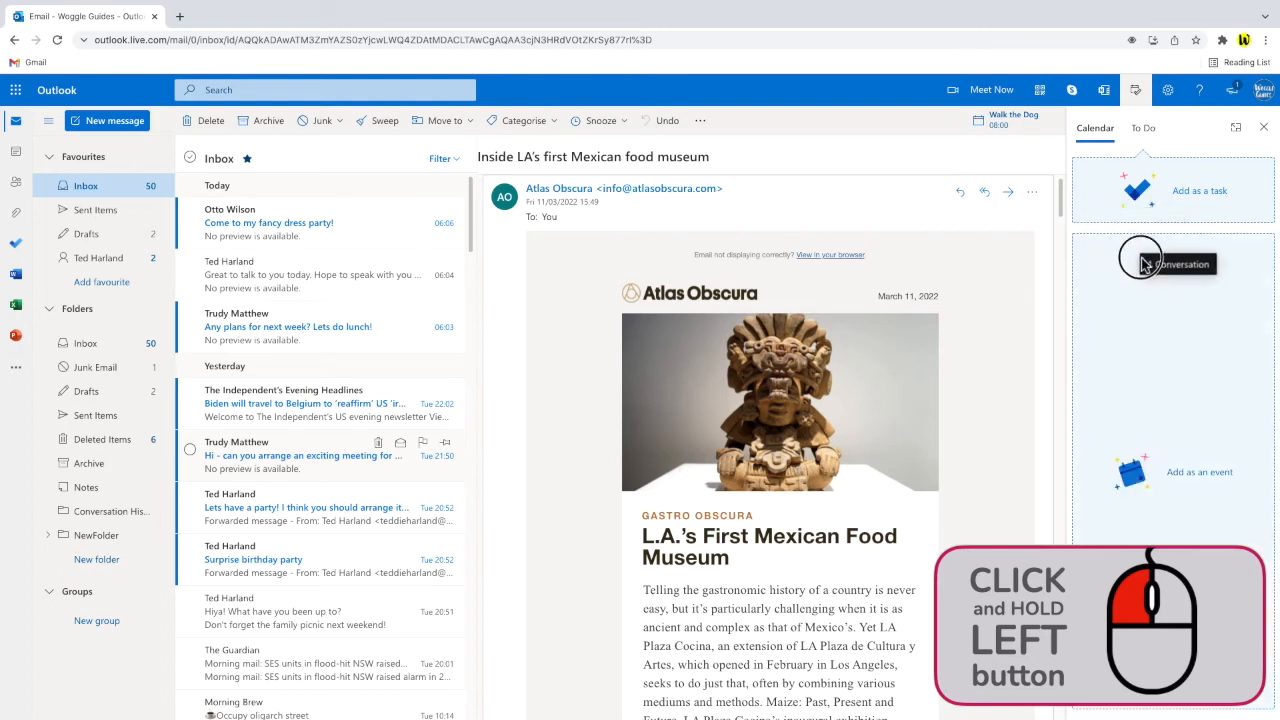
mouse_move(1115, 365)
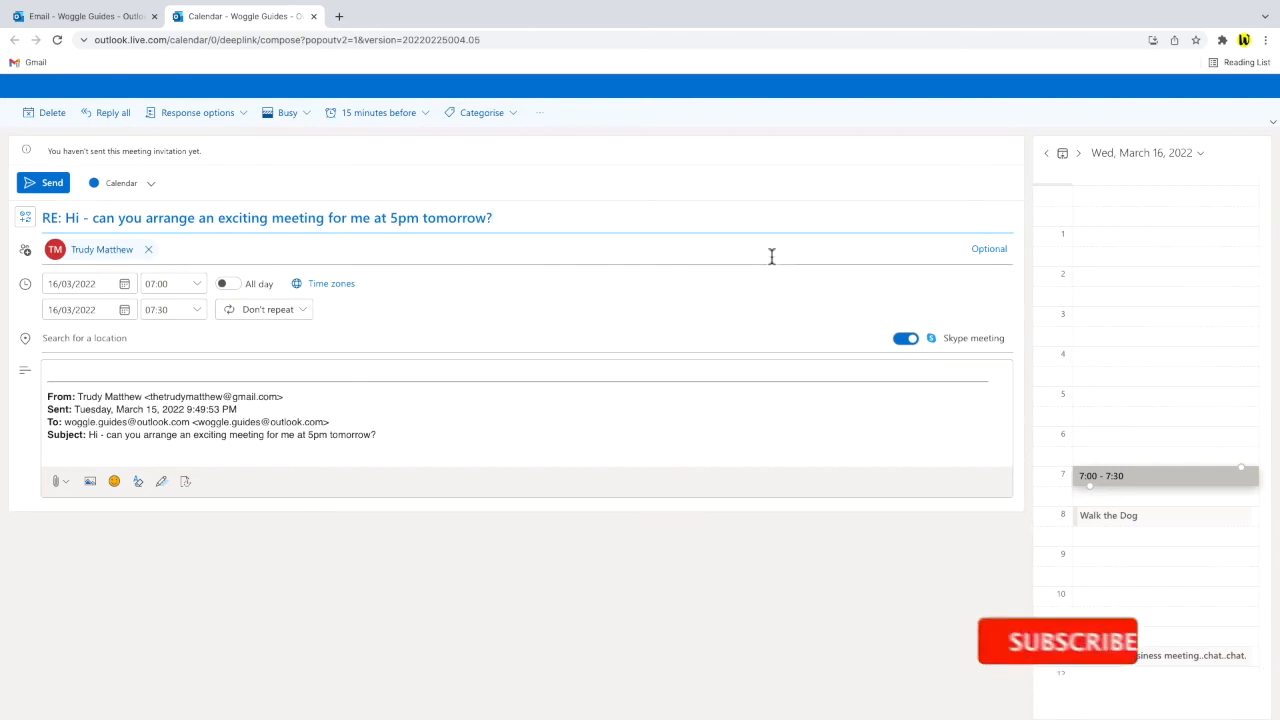
Step: Title the event 'Exciting Meeting' with body 'Do come!' and remove the attendee
text(Exciting Meeting)
text(D)
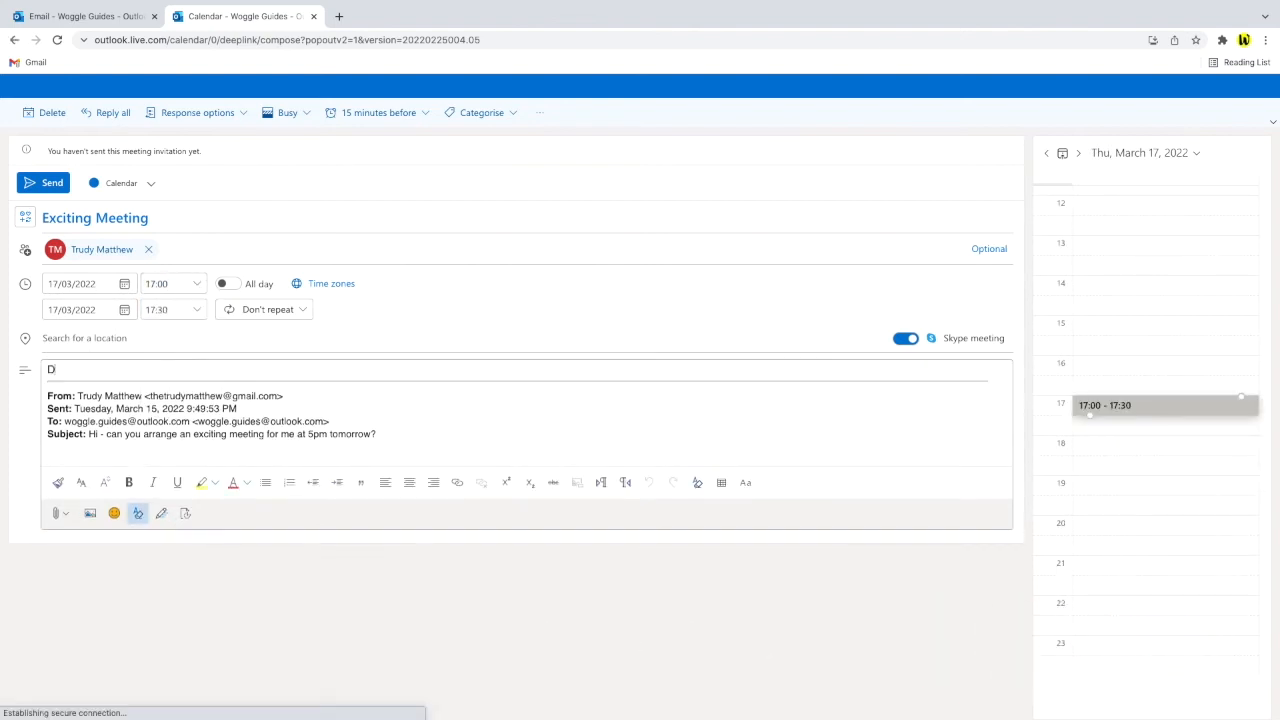
text(o come!)
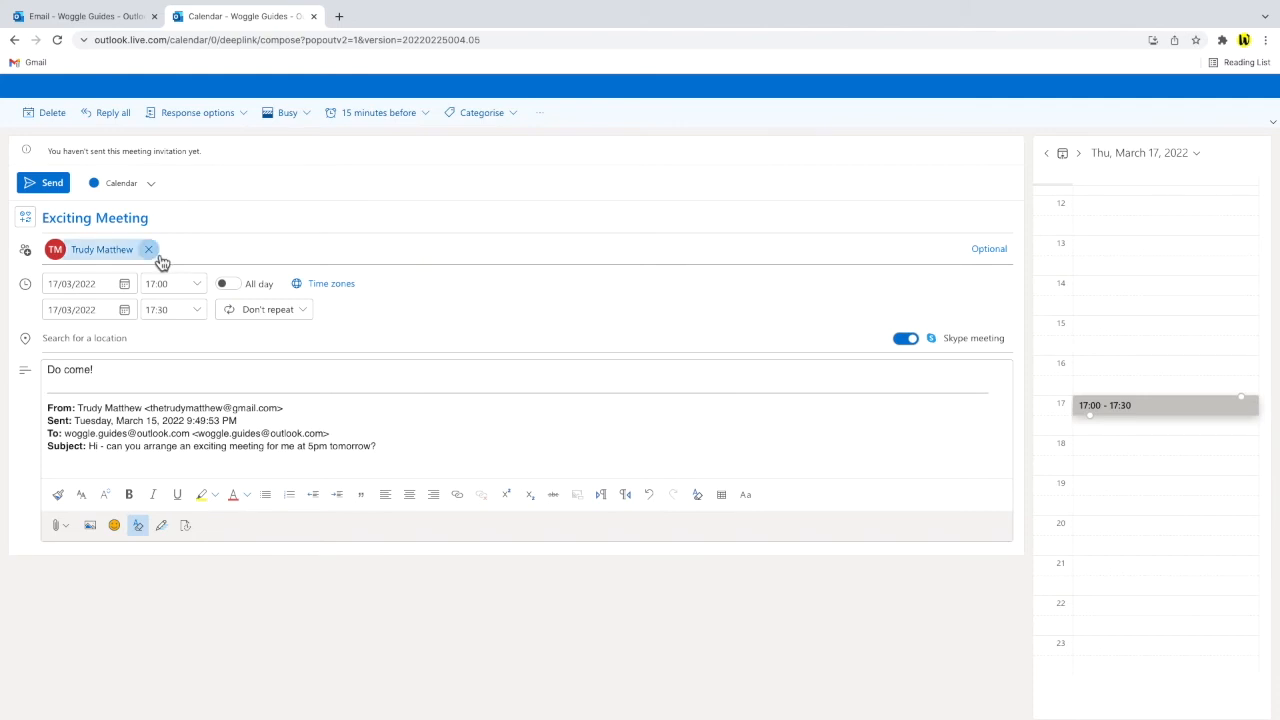
click(149, 249)
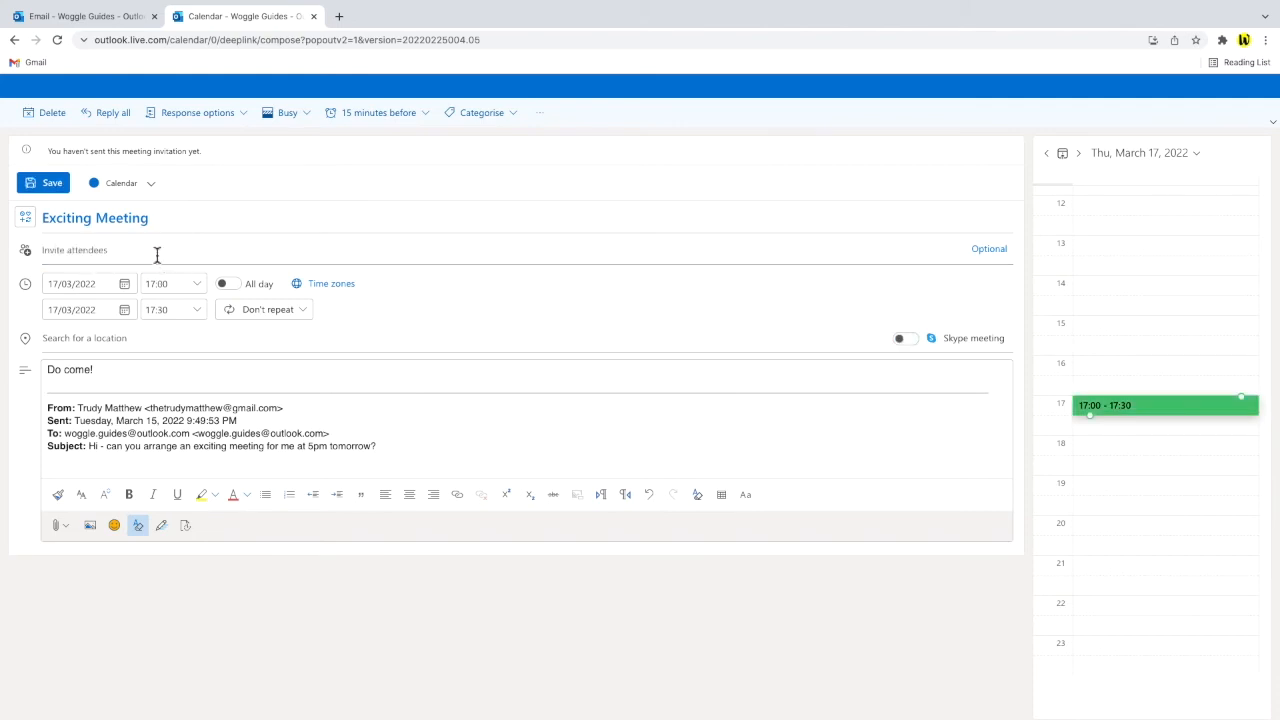
click(155, 249)
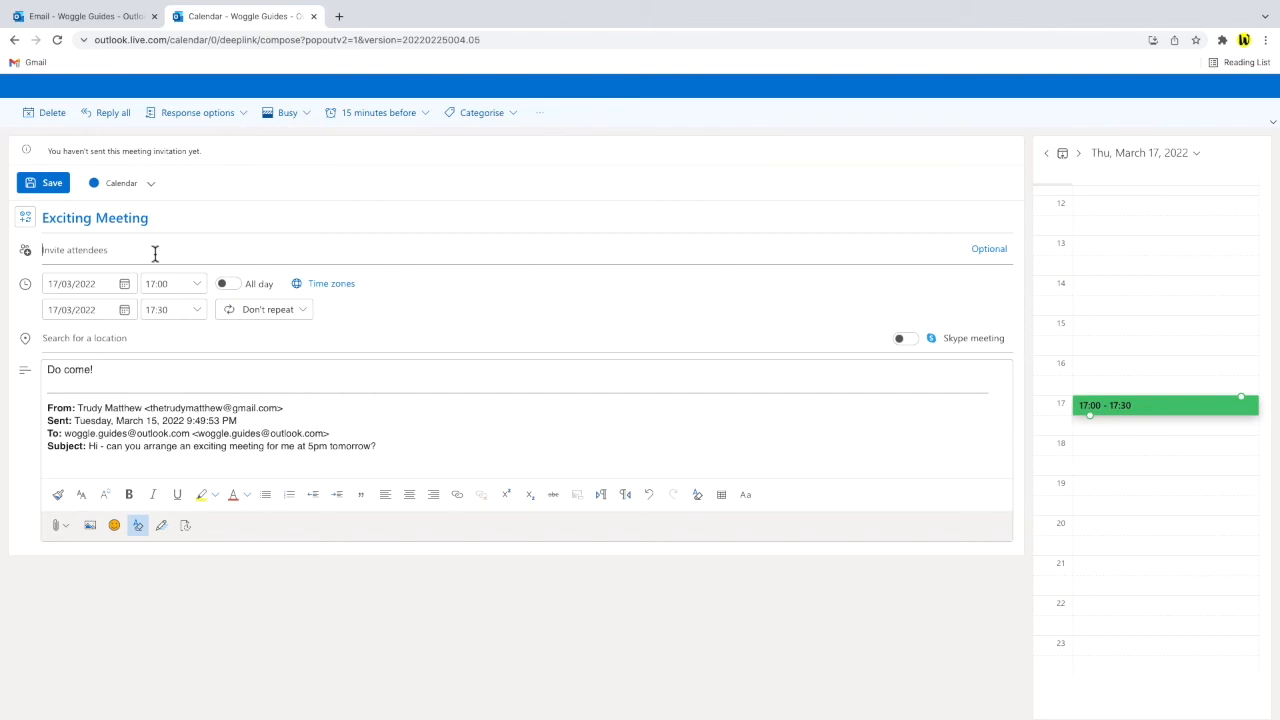